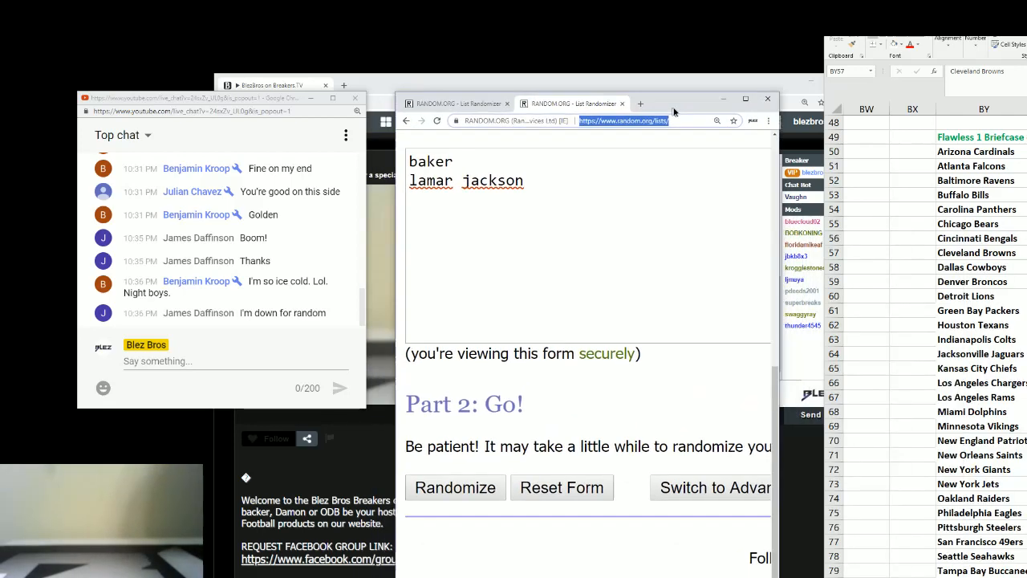
- Roll two dice in the Dice Roller from Games, then return to the list randomizer tab
left_click(640, 103)
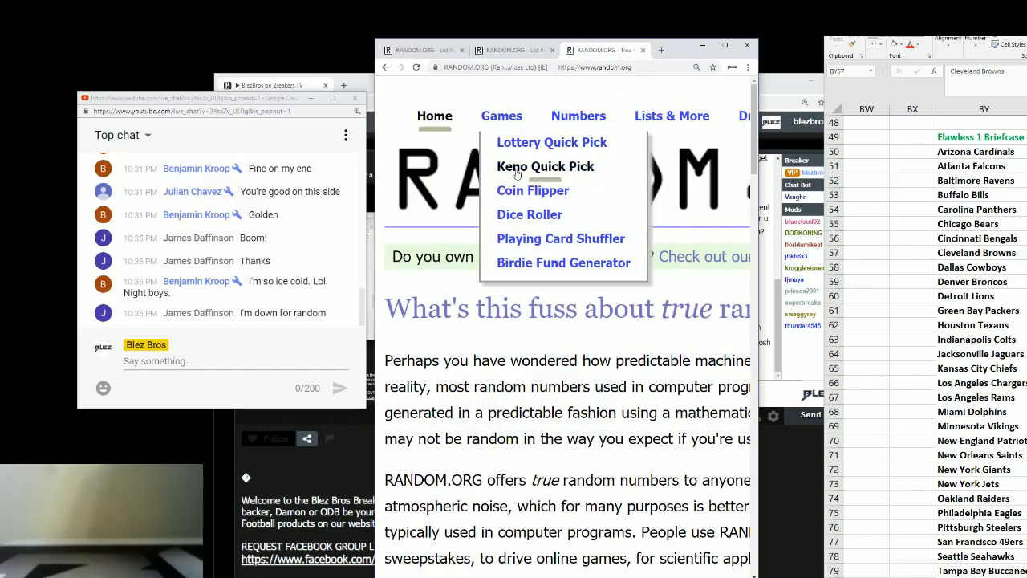
left_click(530, 215)
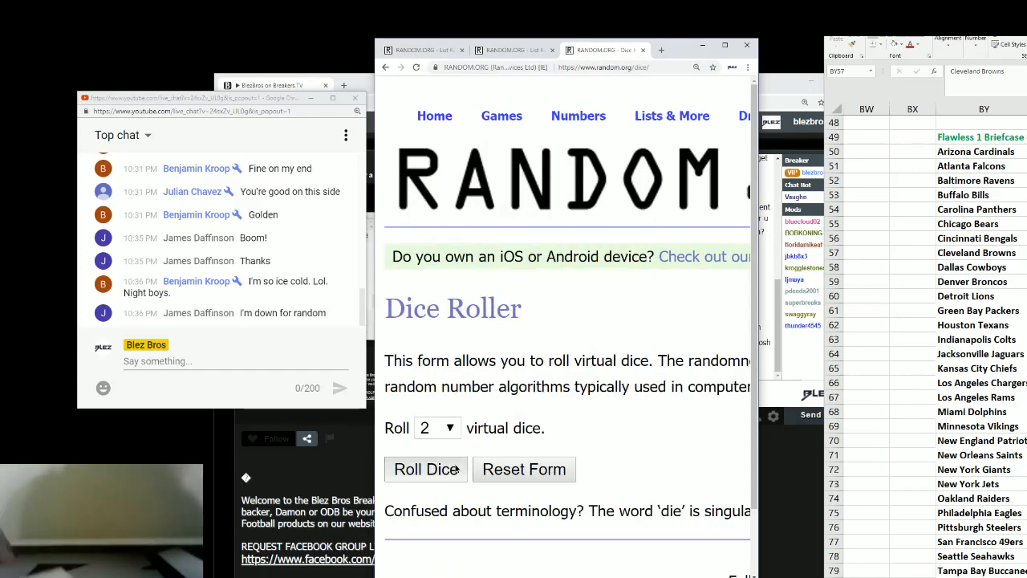
left_click(426, 468)
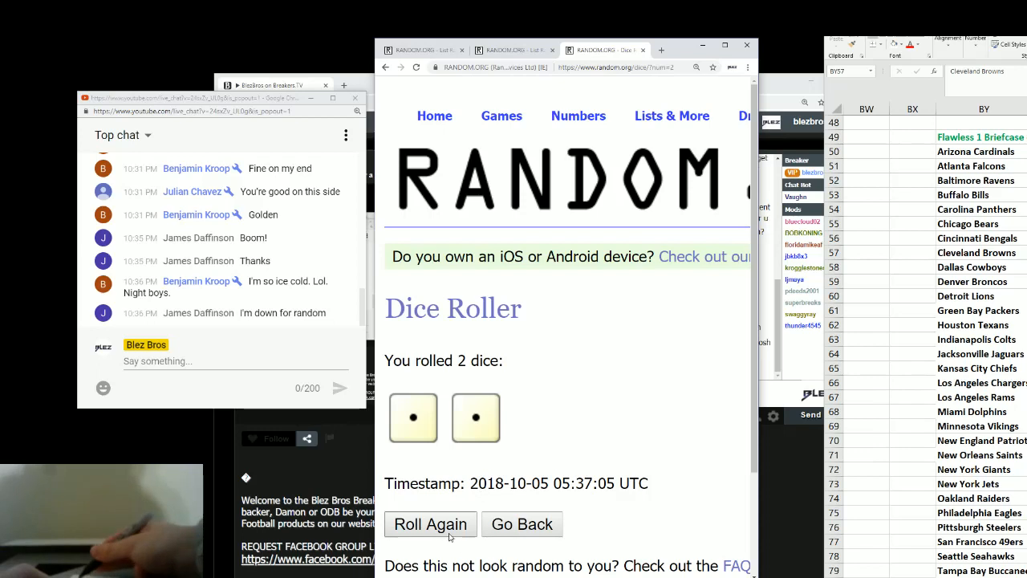
left_click(430, 523)
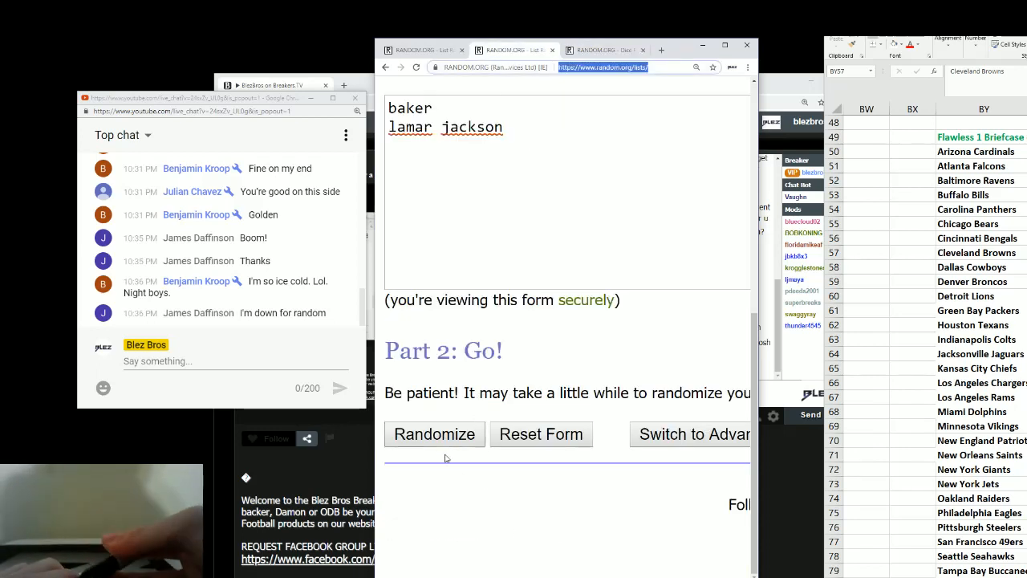
- Randomize baker and lamar jackson five times via Again!, ending baker first, and select baker
left_click(433, 433)
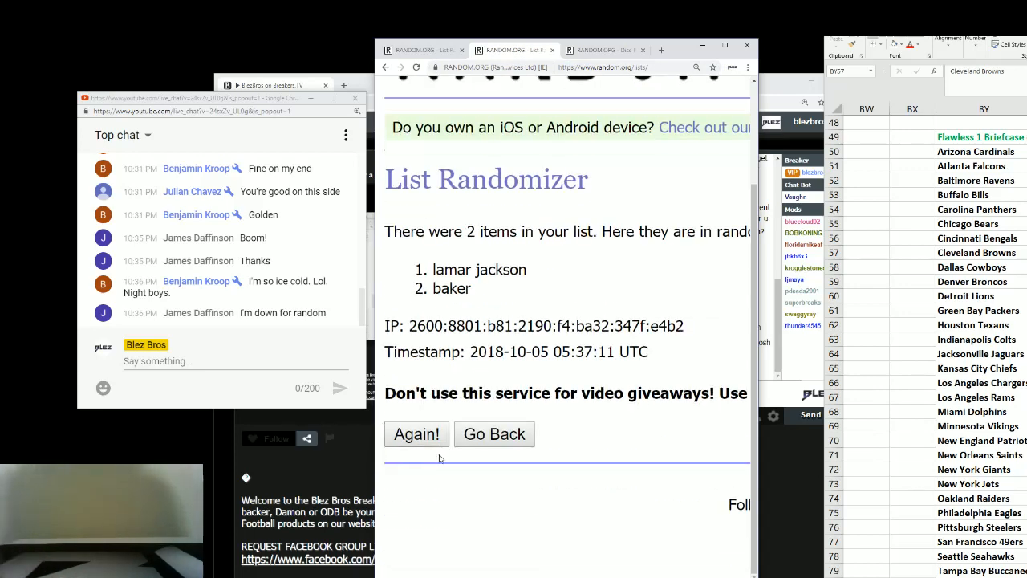
left_click(418, 433)
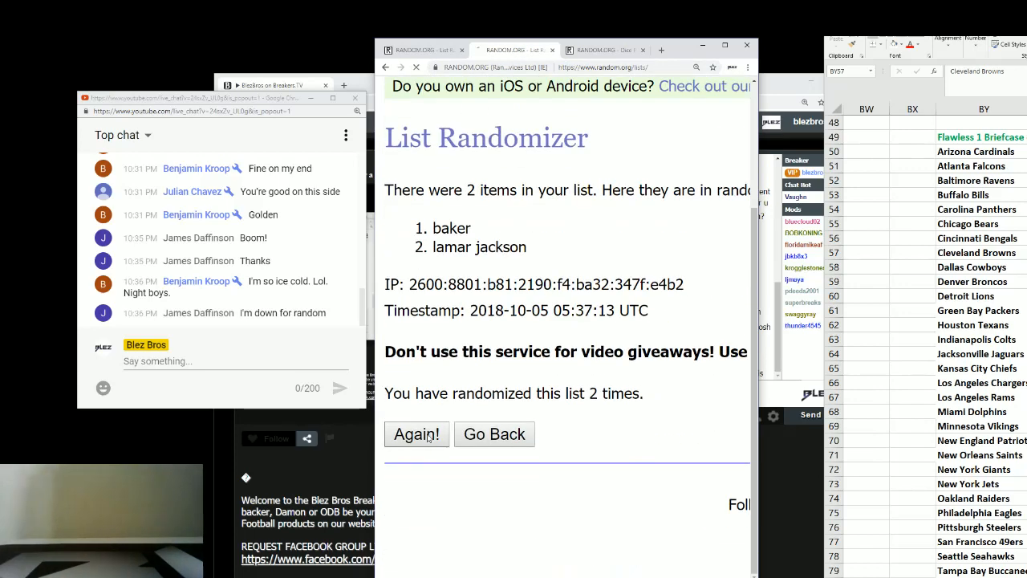
left_click(417, 434)
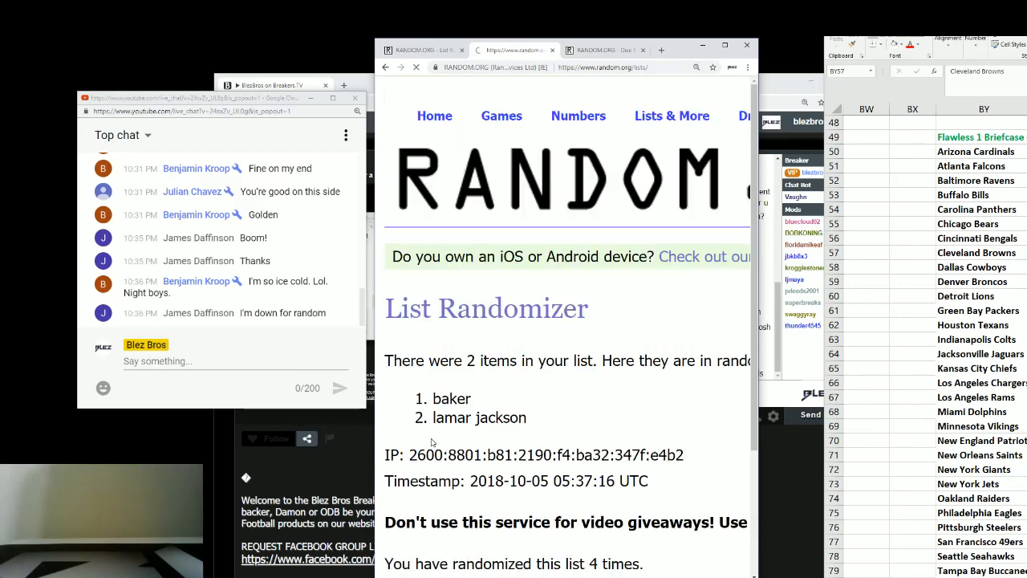
left_click(416, 68)
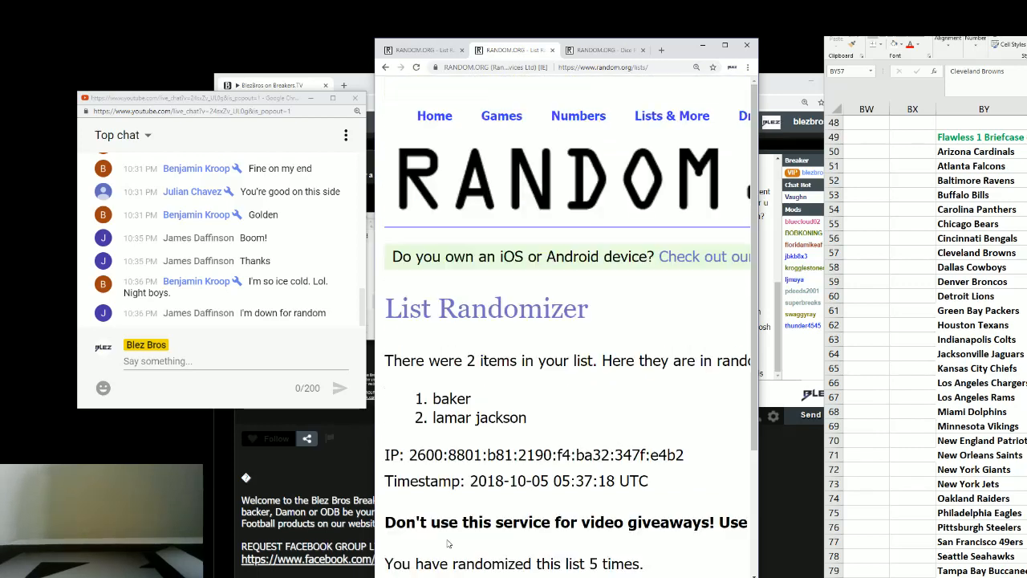
double_click(452, 398)
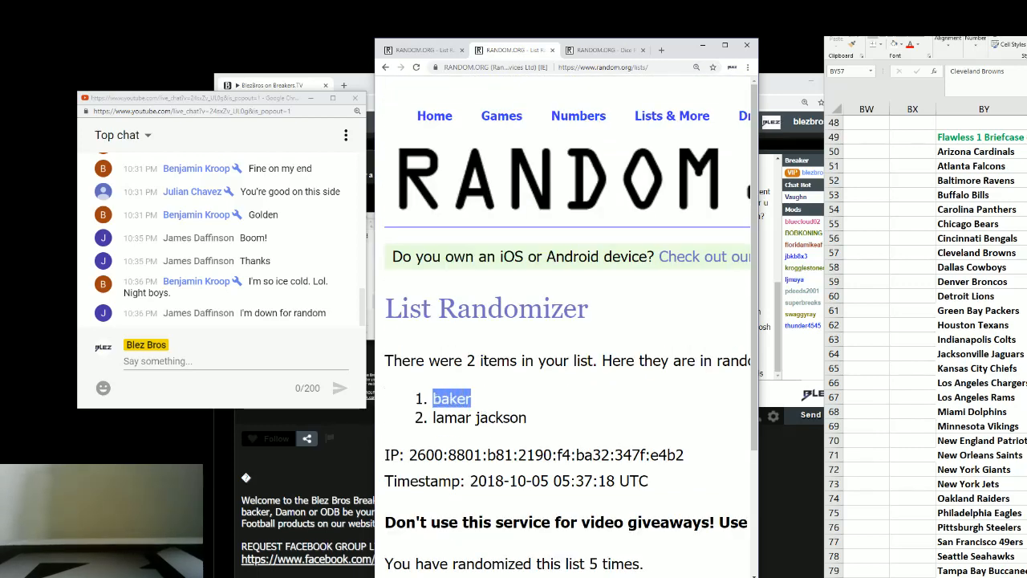
scroll("down", 3)
type("brow")
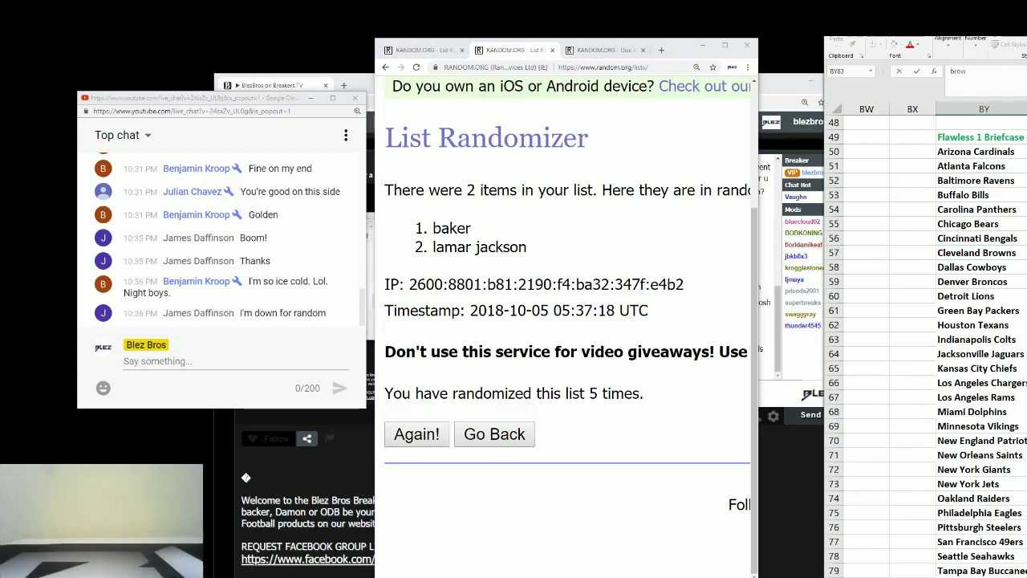
- Switch to the NFL-teams randomizer tab and scroll its list to Arizona Cardinals at the top
type("ns win")
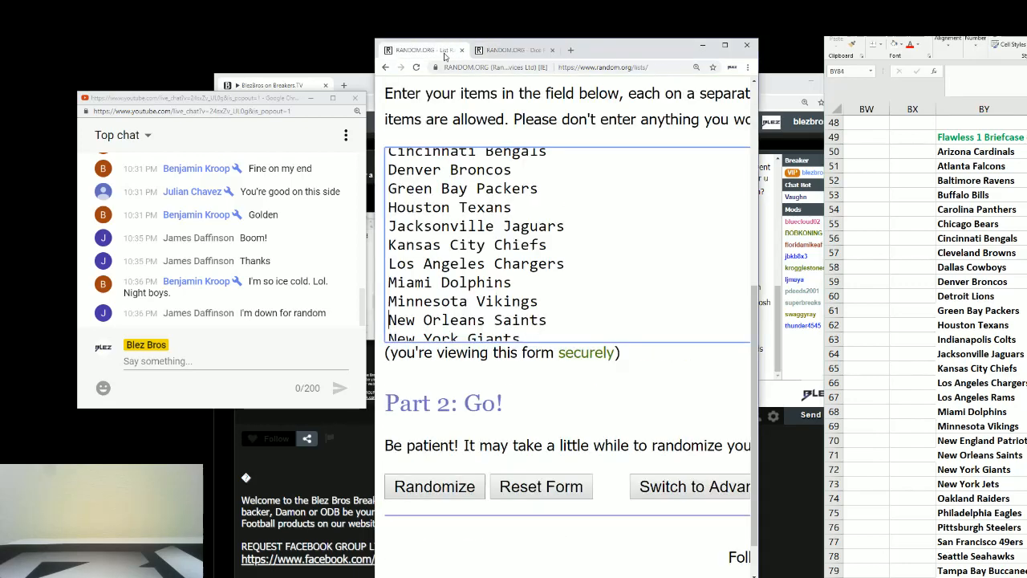
scroll("up", 3)
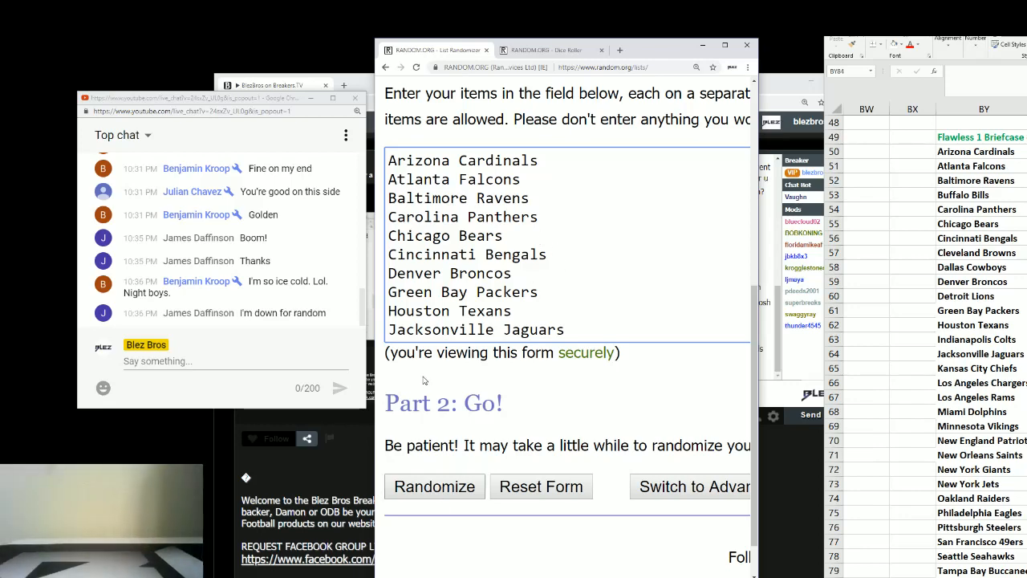
- Randomize the 25 NFL teams five times, ending Los Angeles Chargers first and Pittsburgh Steelers 25th
left_click(433, 486)
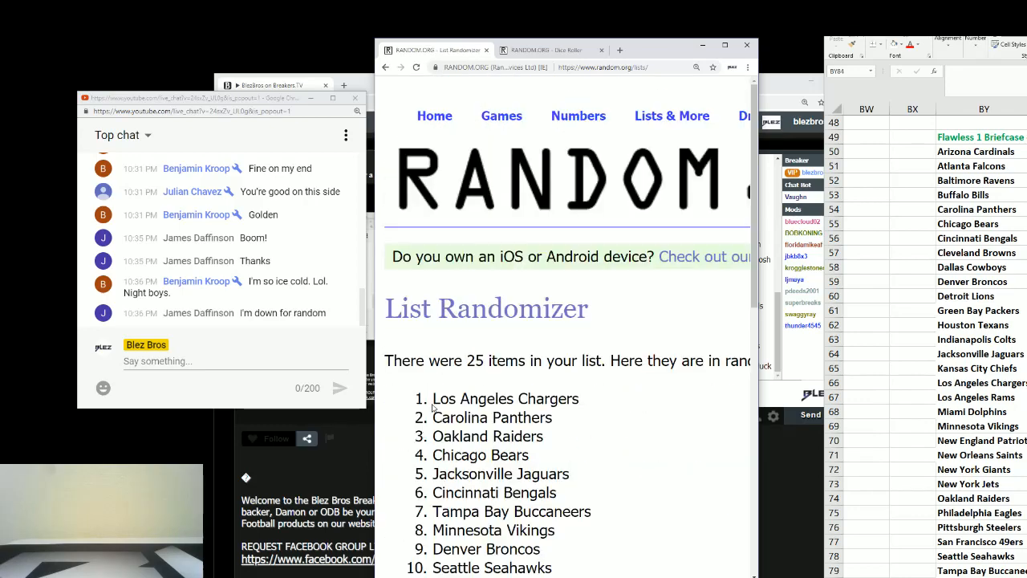
scroll("down", 3)
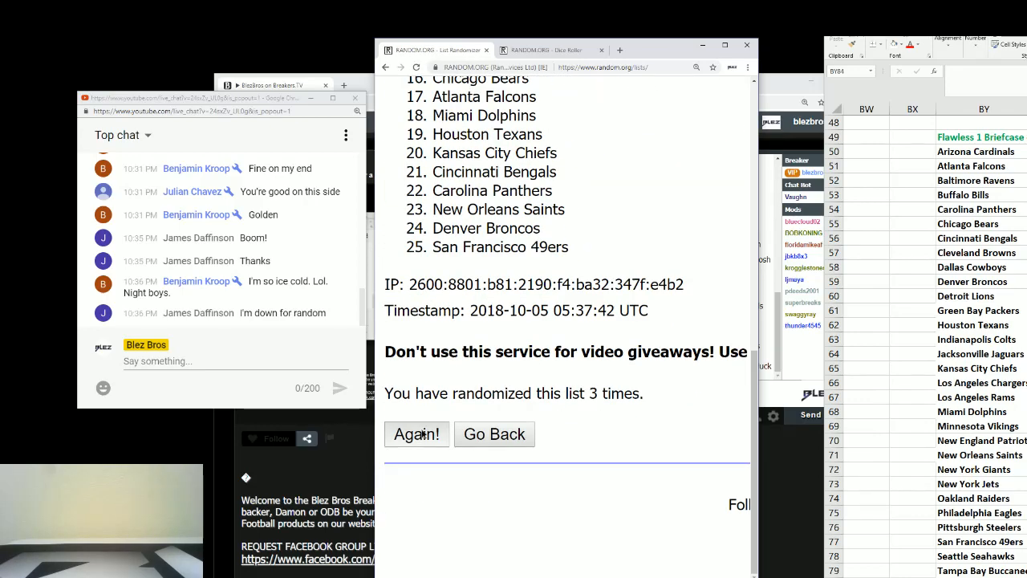
left_click(415, 433)
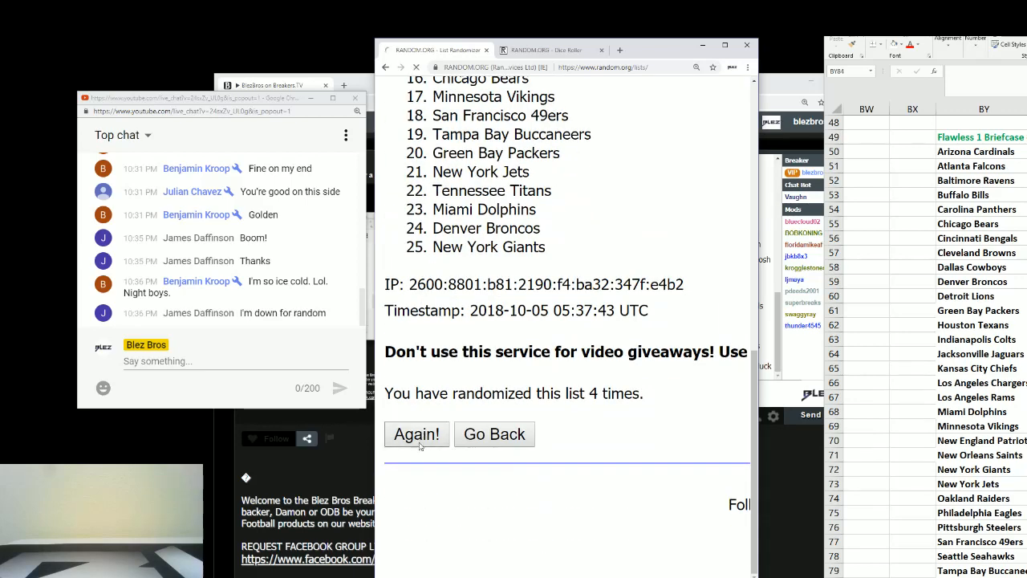
left_click(416, 433)
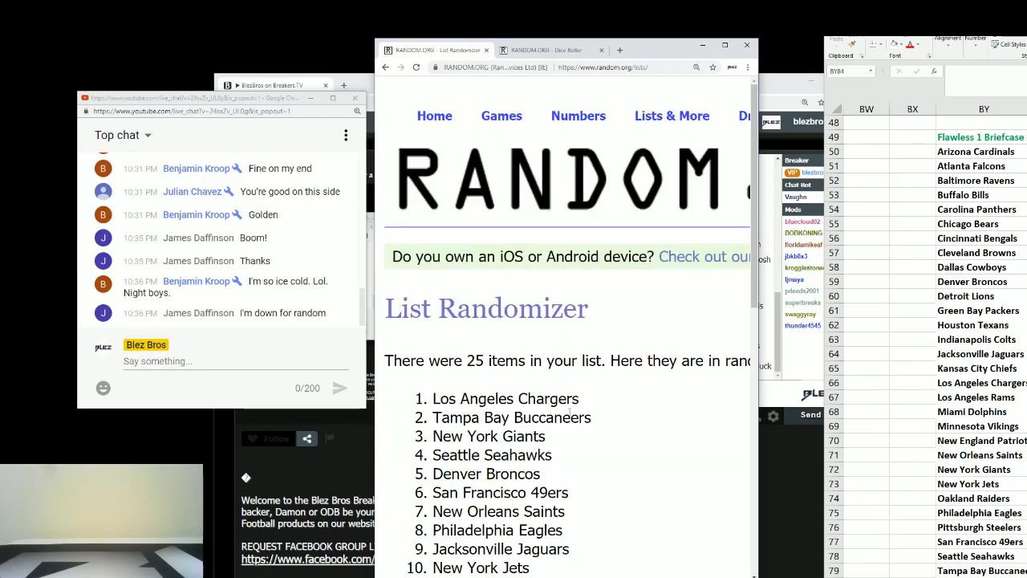
scroll("down", 3)
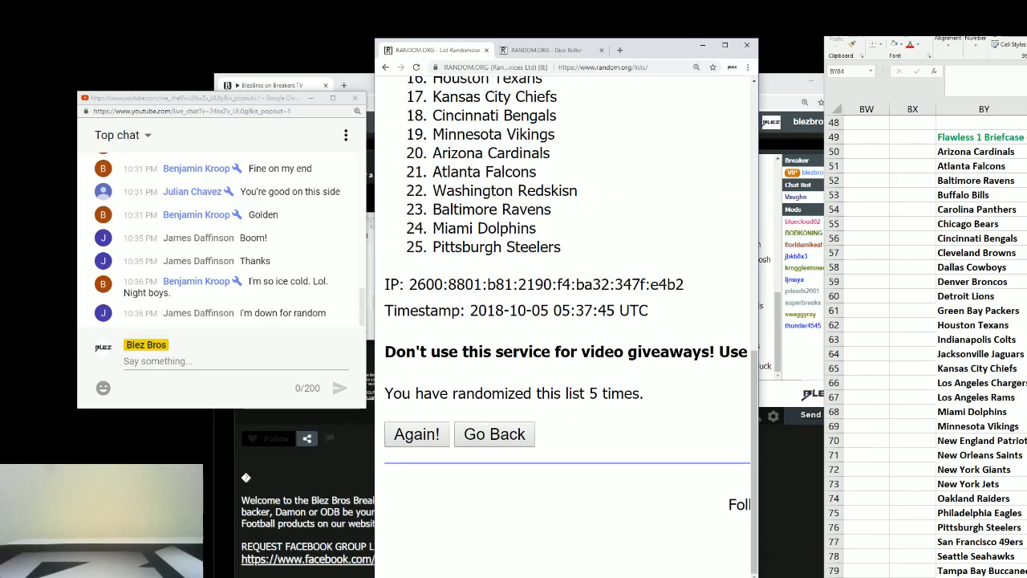